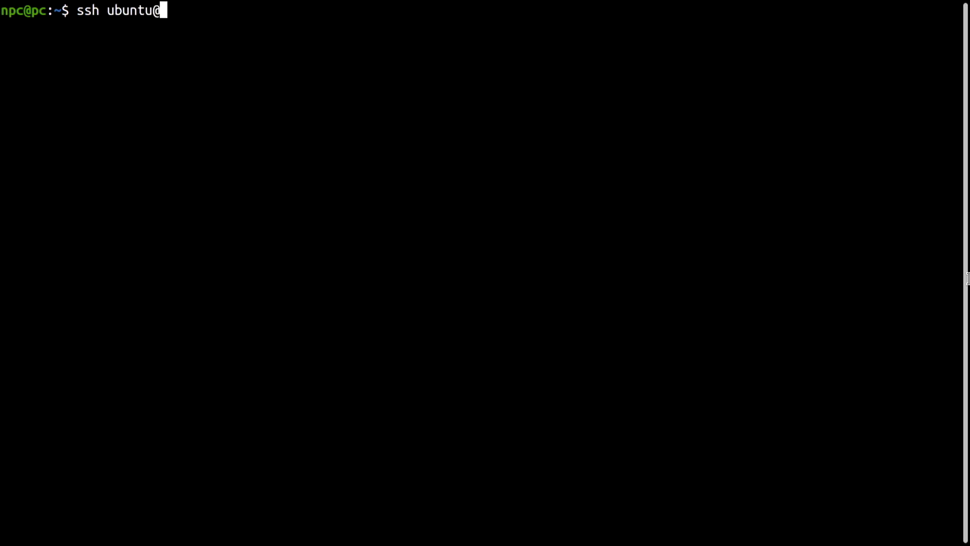
text(192.168.1.118)
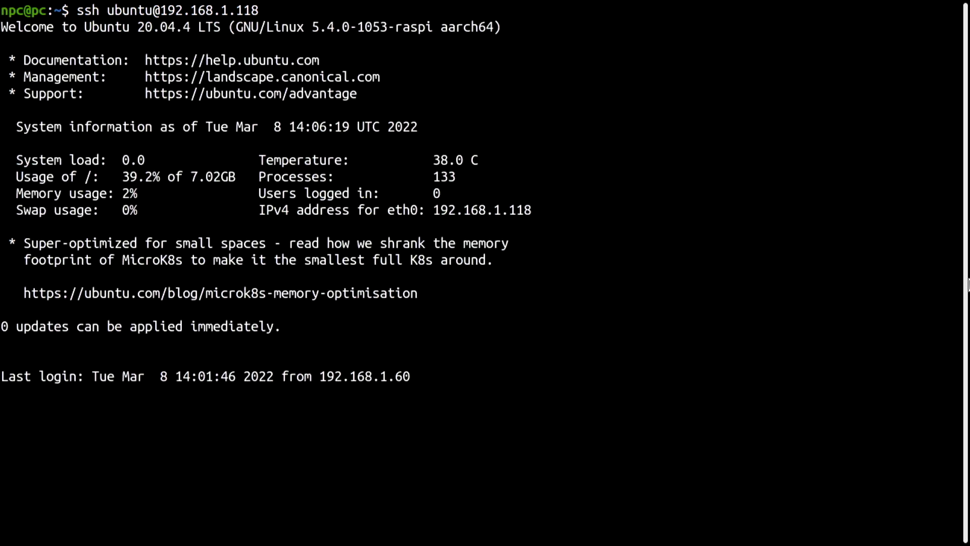
text(tor)
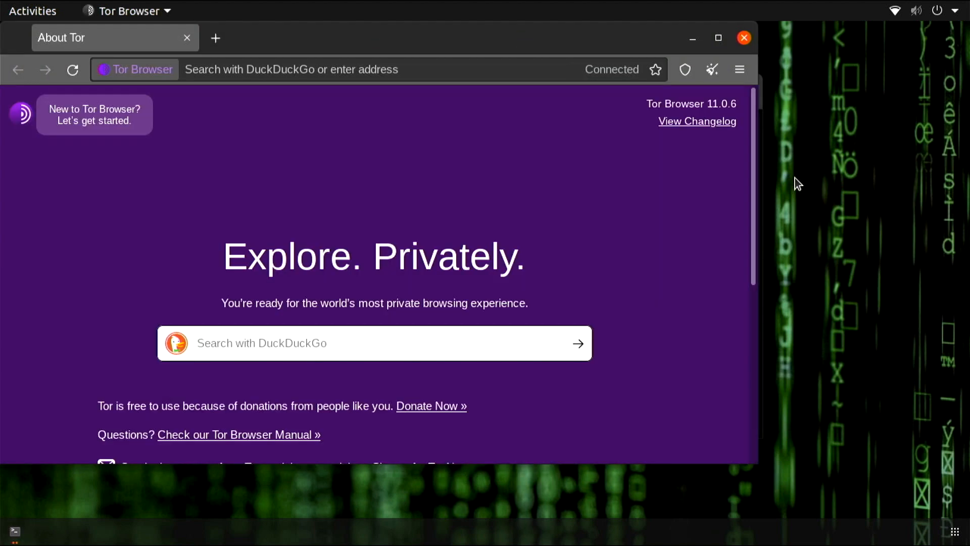
Visit torproject.org in Tor Browser and go to its Support site.
text(torproject.org)
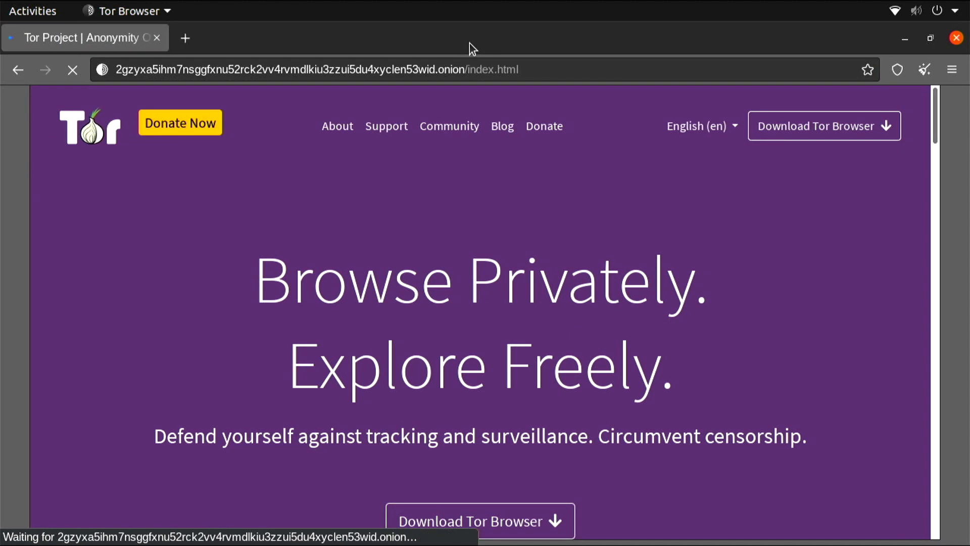
mouse_move(375, 130)
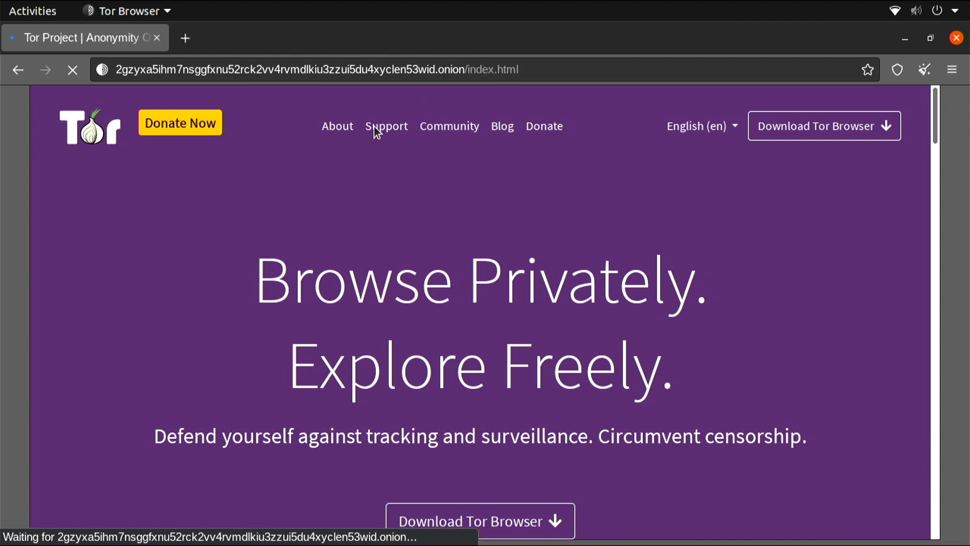
click(385, 125)
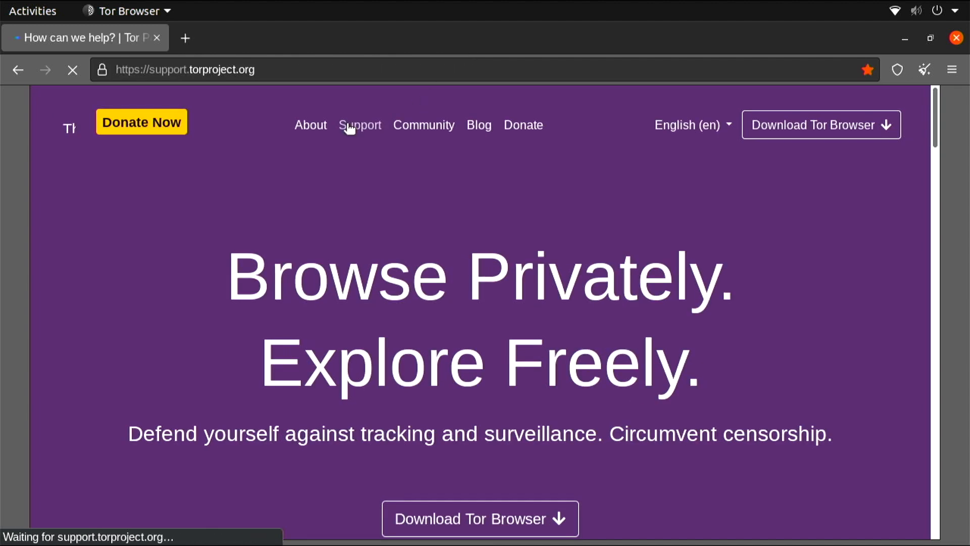
click(360, 125)
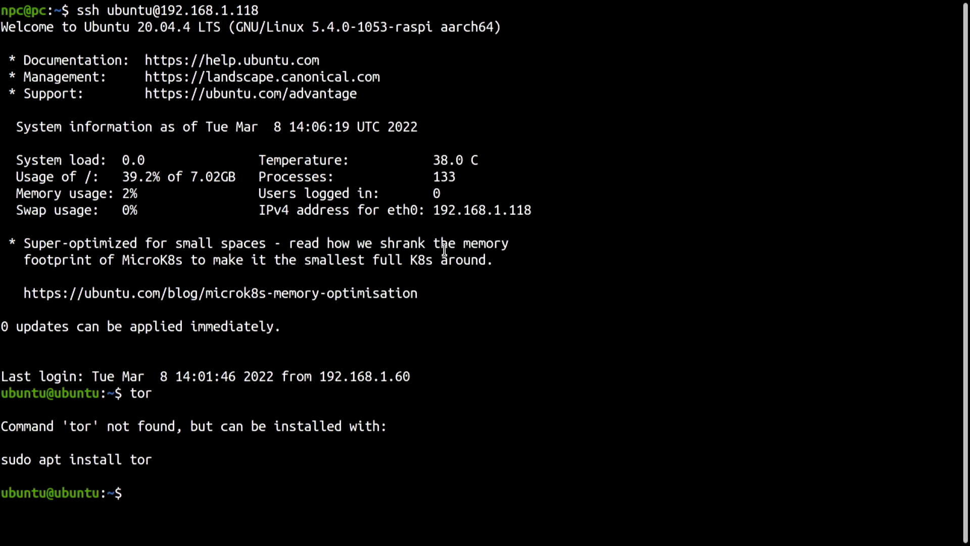
Become root with sudo -i and confirm the architecture is arm64 via dpkg --print-architecture.
text(sudo -i)
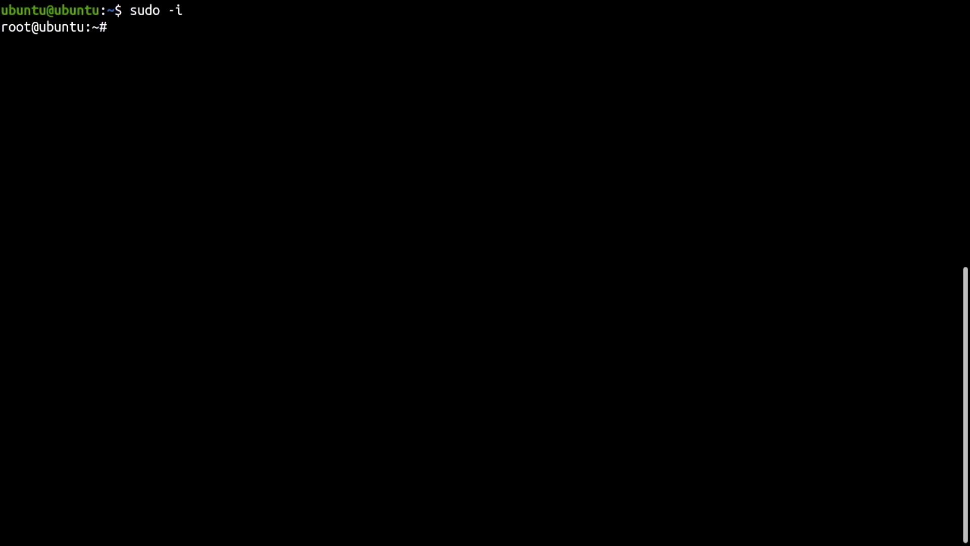
text(dpkg --print-architecture)
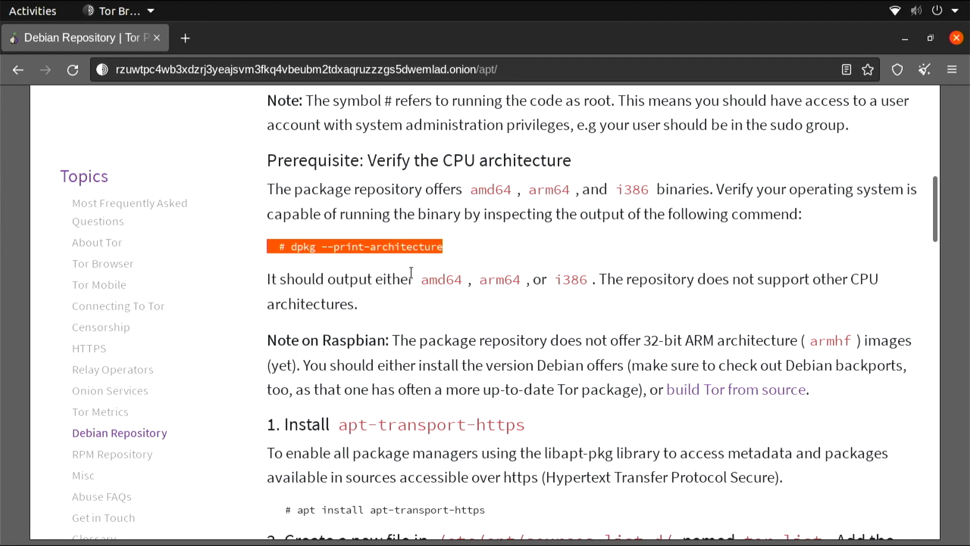
right_click(376, 337)
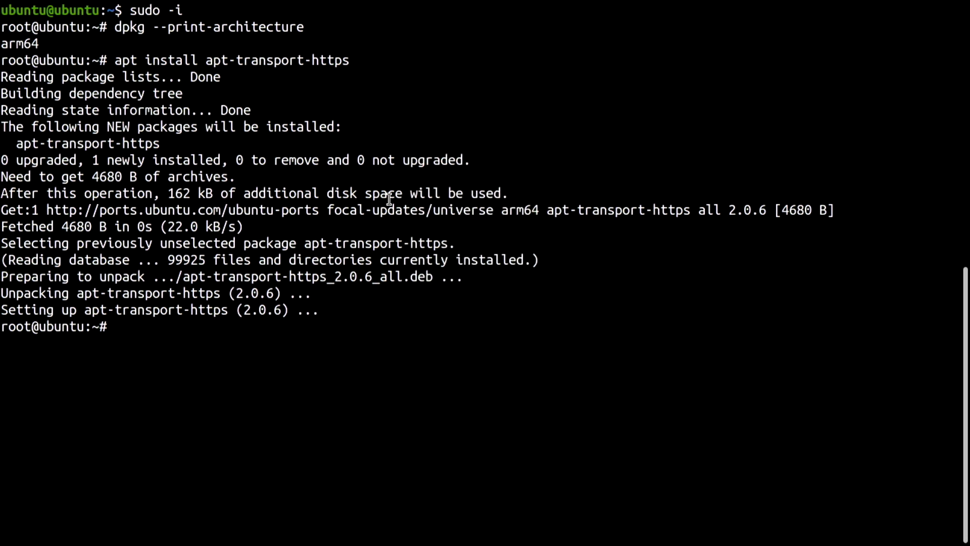
Edit /etc/apt/sources.list.d/tor.list in nano.
text(nano /etc/apt)
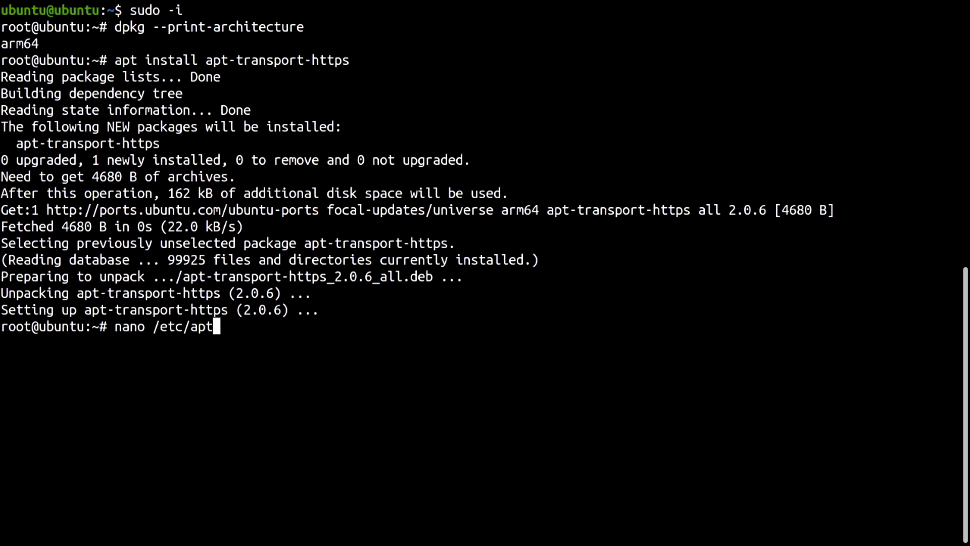
text(/sources.list.d/tor)
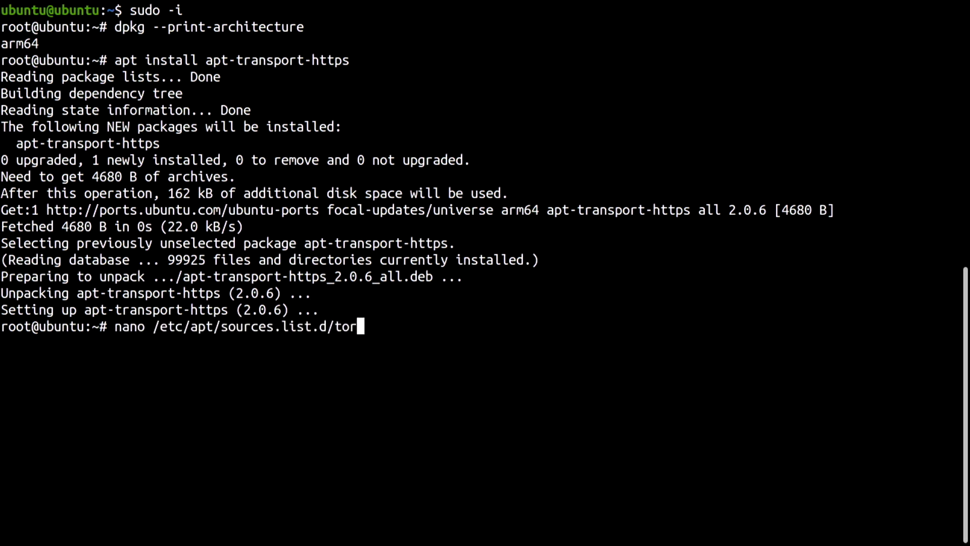
key(Enter)
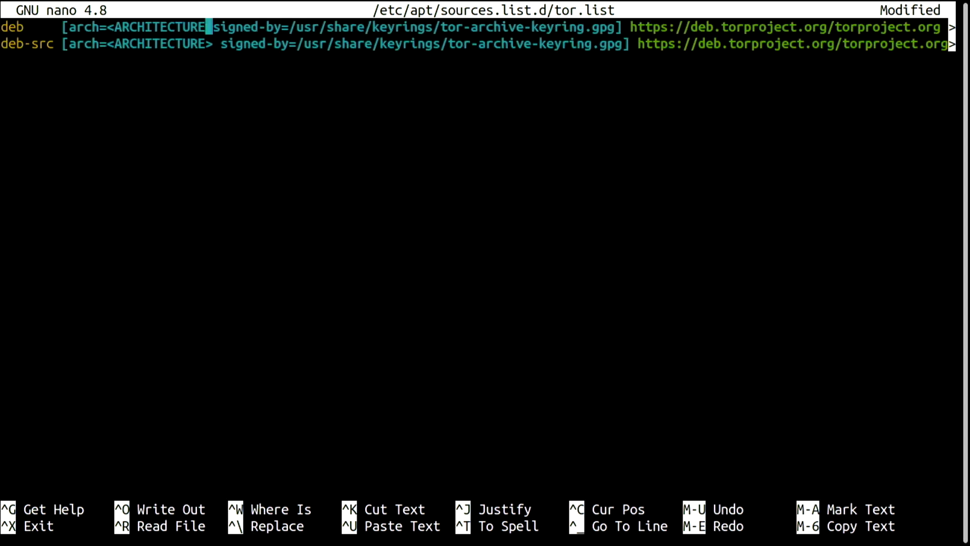
Set the architecture to arm64 on both the deb and deb-src Tor repository lines.
text(arm64)
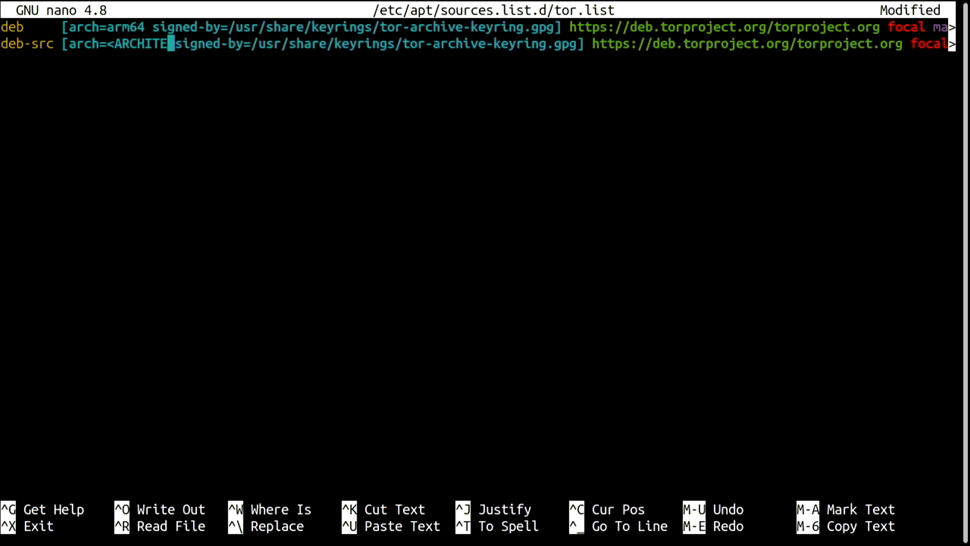
text(arm64)
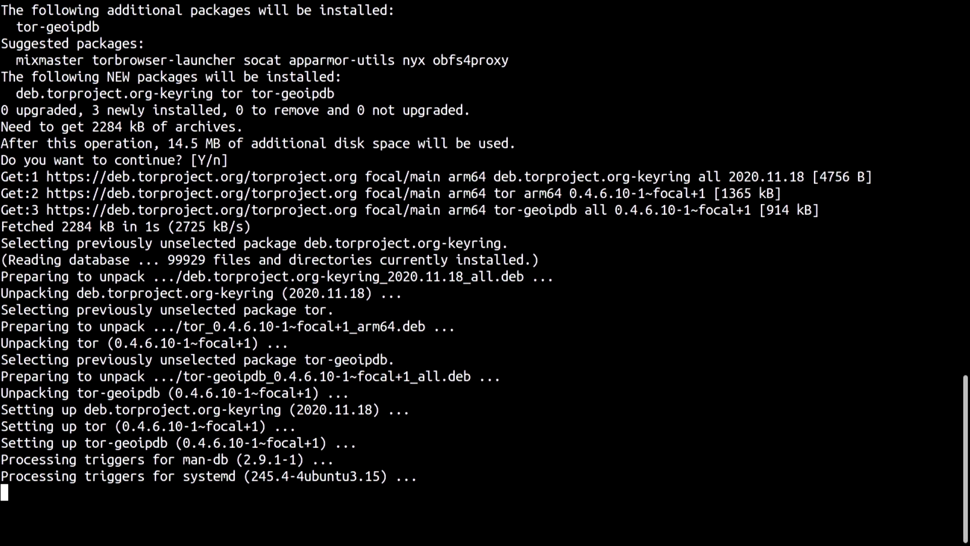
Run tor manually, then check the tor service with systemctl status tor.
text(logo)
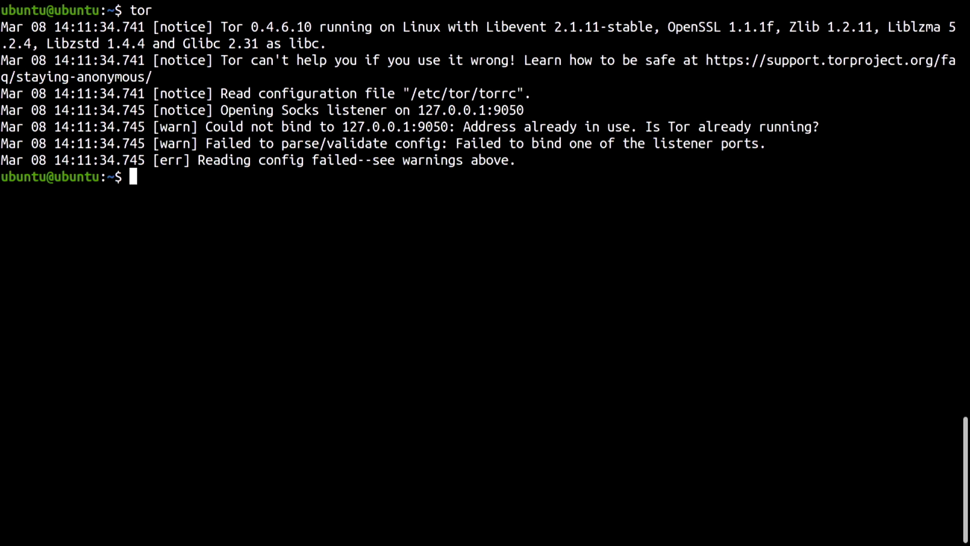
text(systemctl status tor)
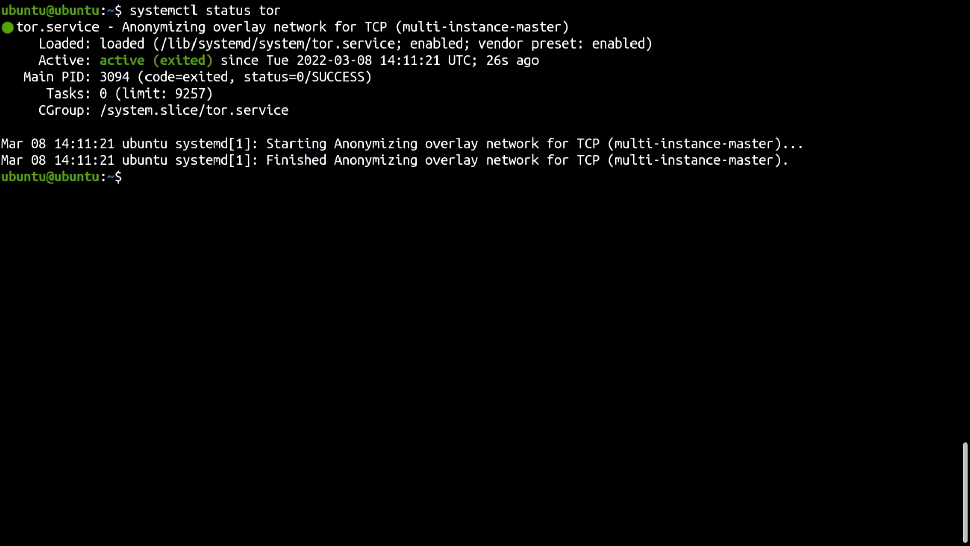
text(s)
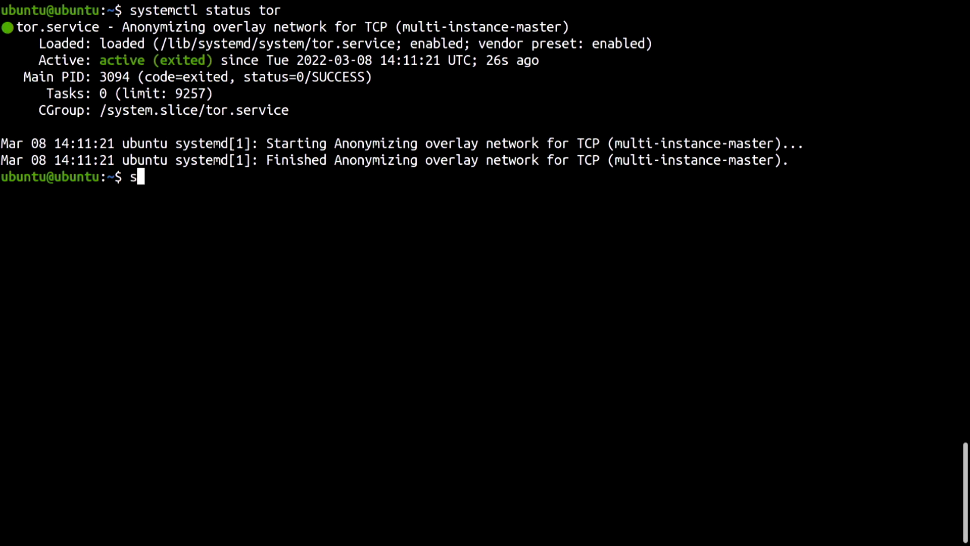
Edit /etc/tor/torrc with sudo nano and move to the end of the file.
text(udo nano /etc/)
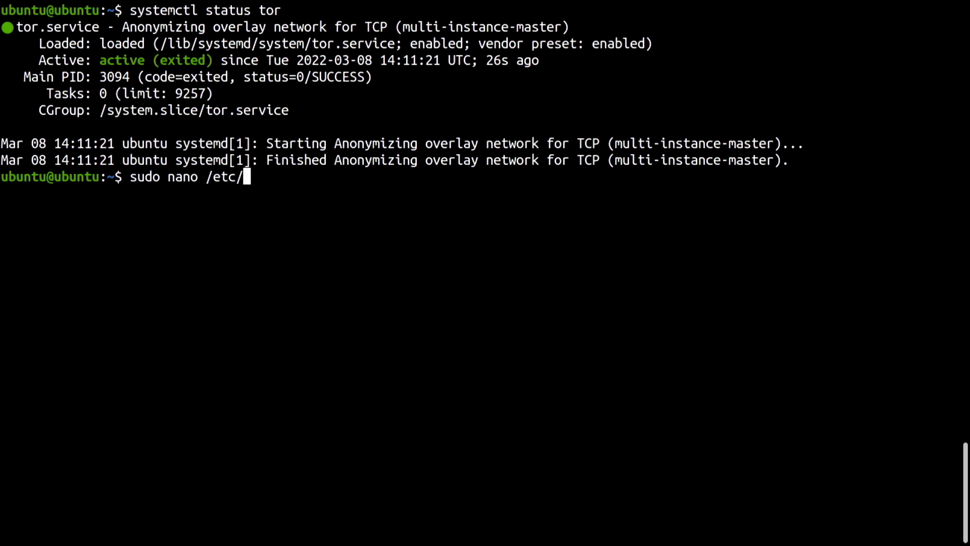
text(tor/torr)
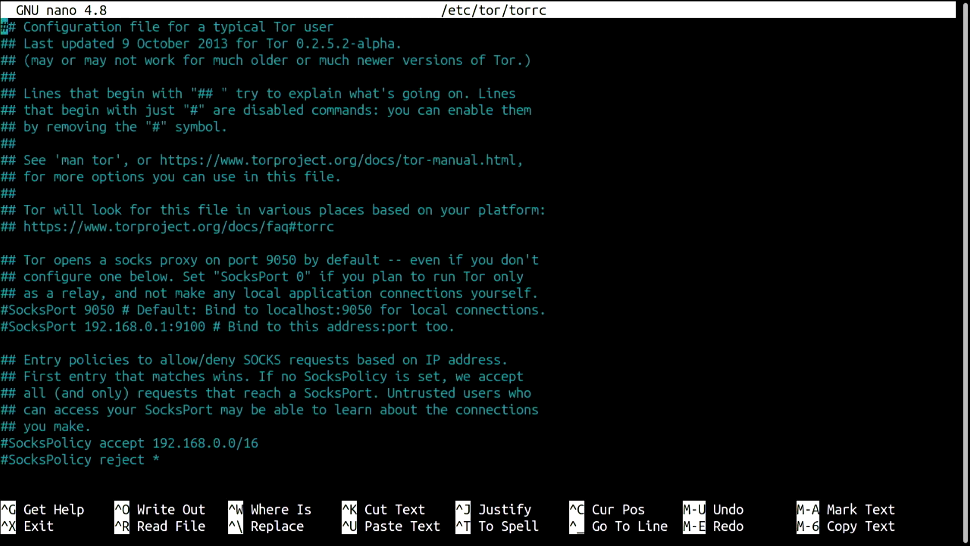
scroll(down, 3)
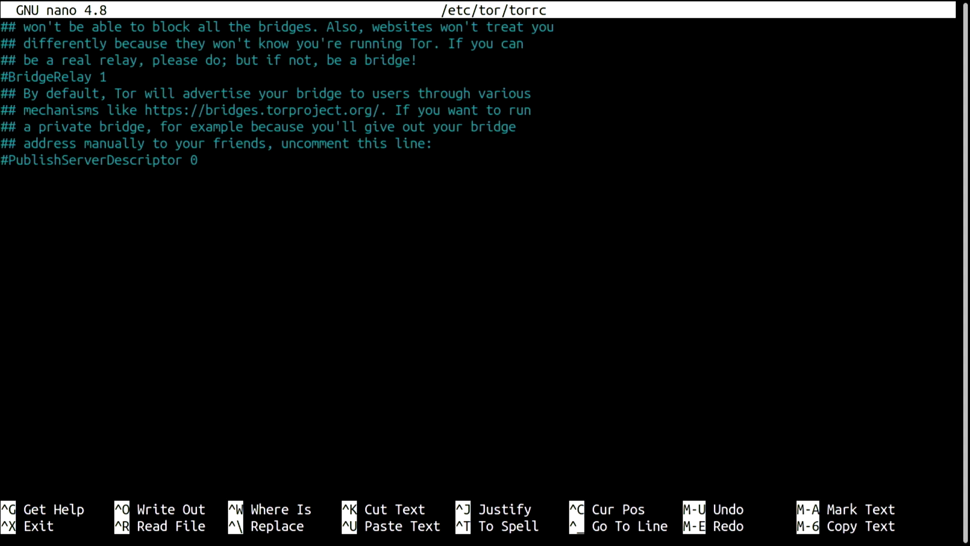
Add HiddenServiceDir /var/lib/tor/ssh and HiddenServicePort 22 127.0.0.1:22 to torrc.
text(HiddenServi)
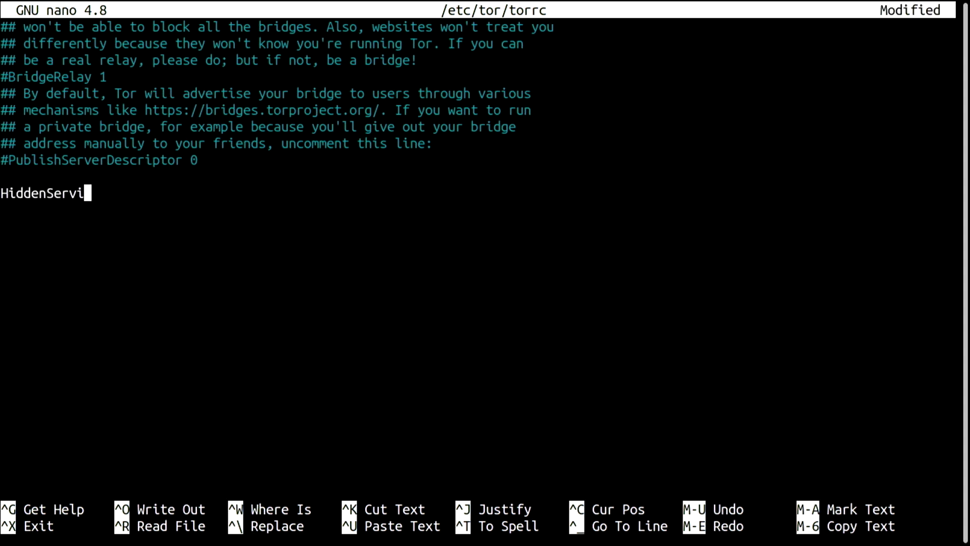
text(ceDir /)
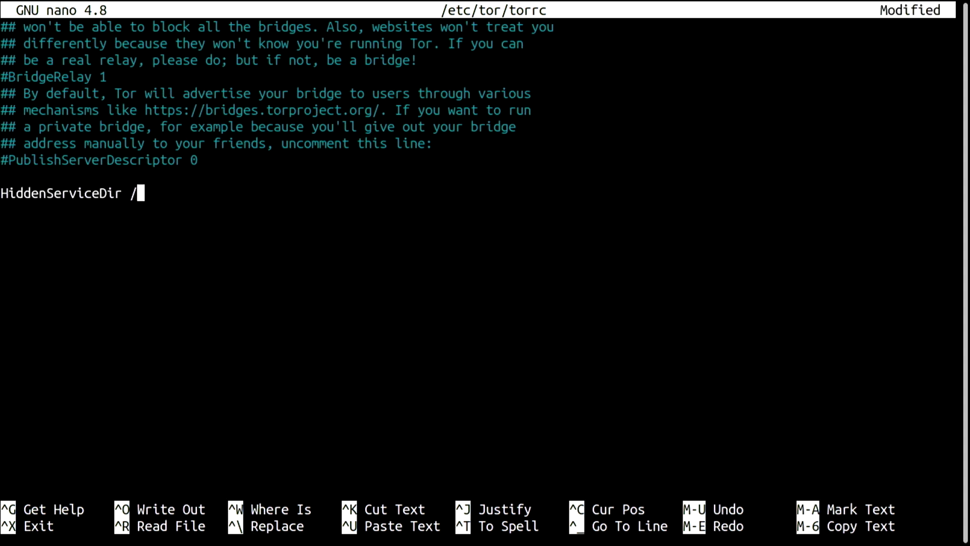
text(var/lib/tor)
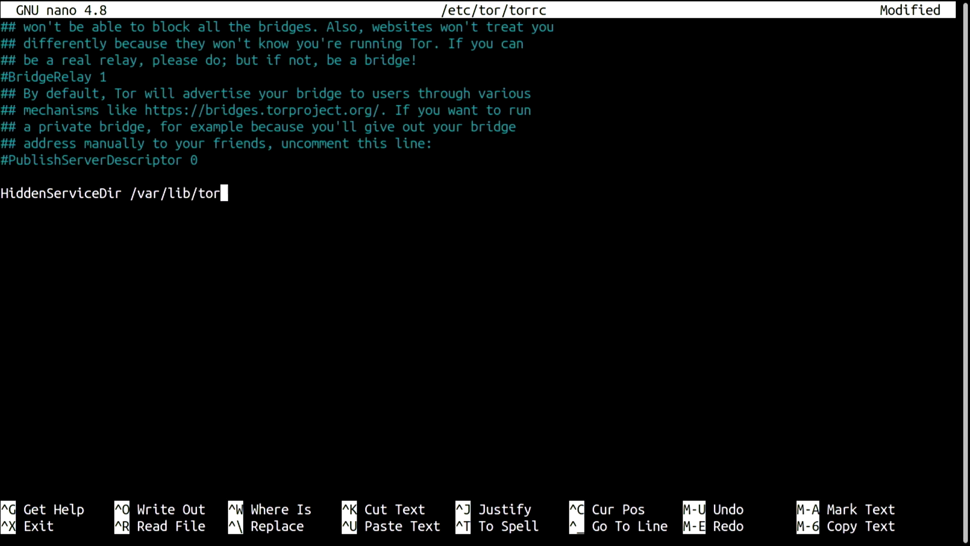
text(/ssh)
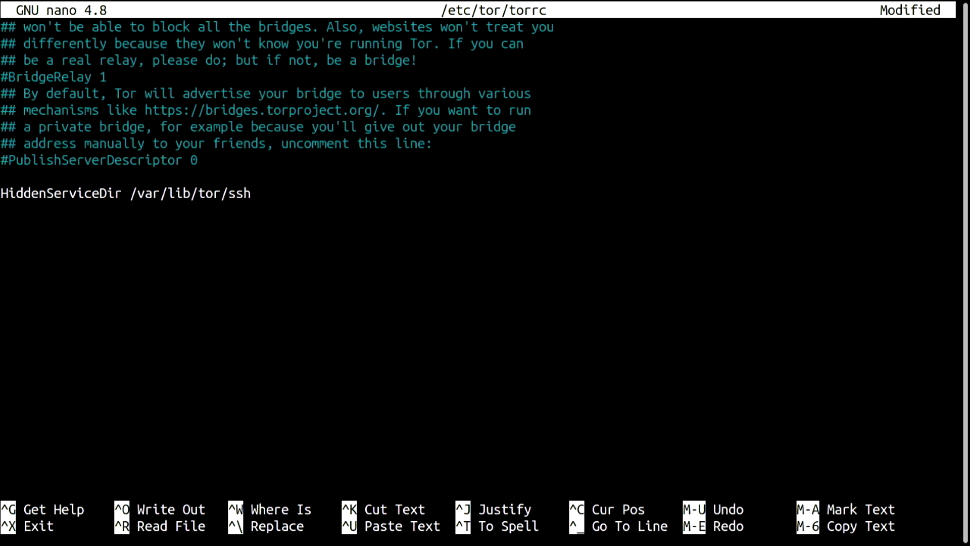
text(HiddenServiceP)
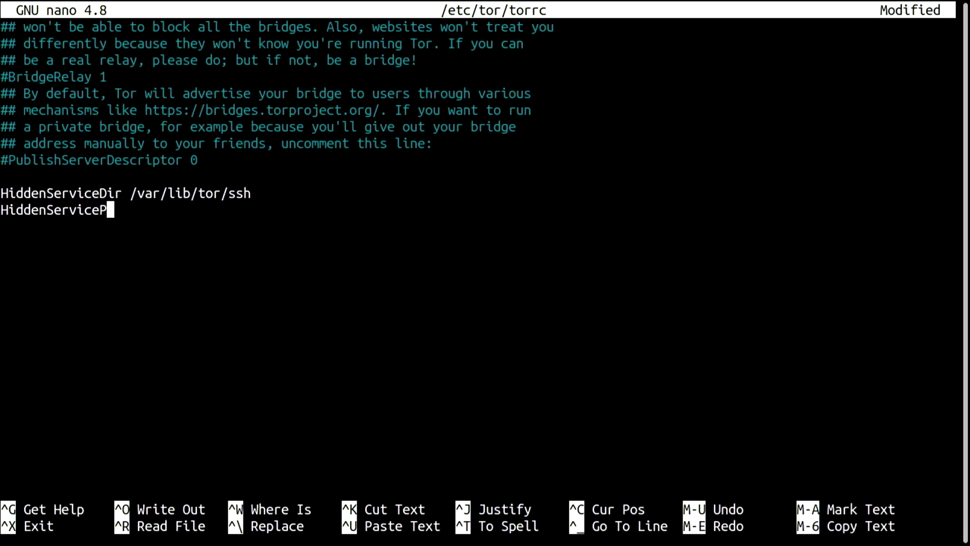
text(ort 22 12)
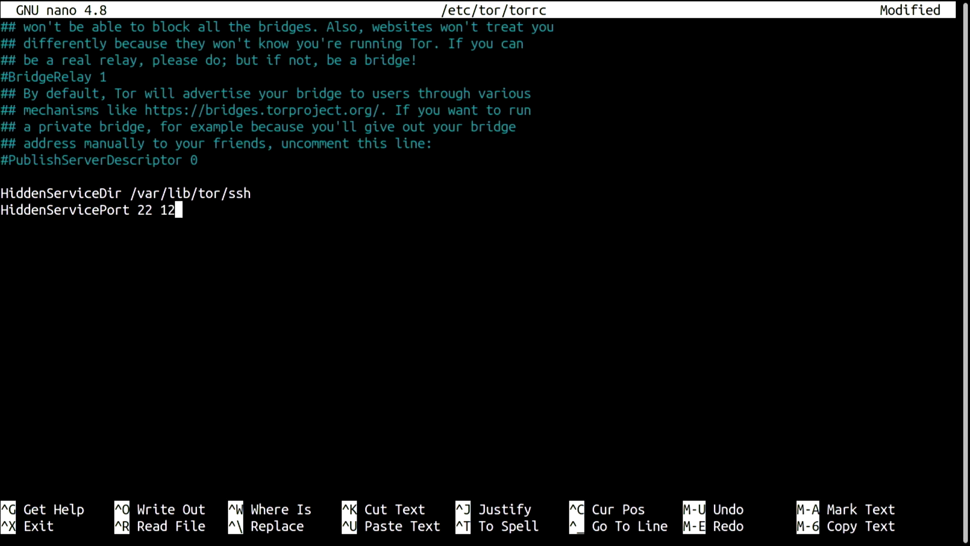
text(7.0.0.1)
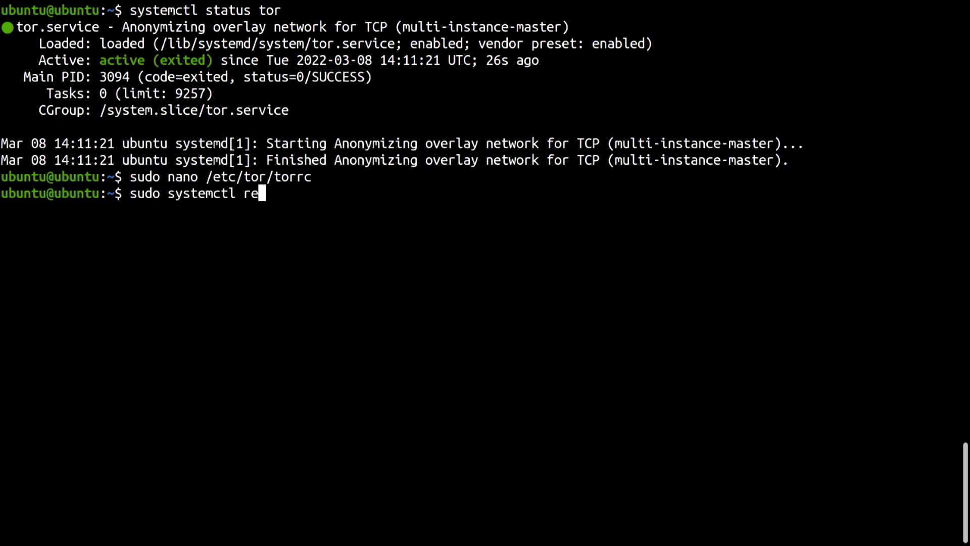
Restart tor, switch to root and move into /var/lib/tor/ssh.
key(Return)
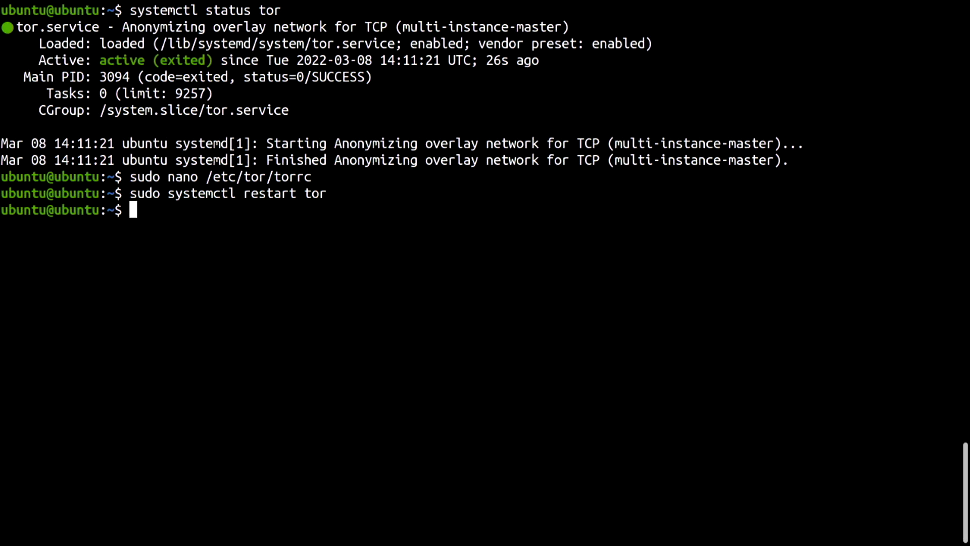
text(sudo -i)
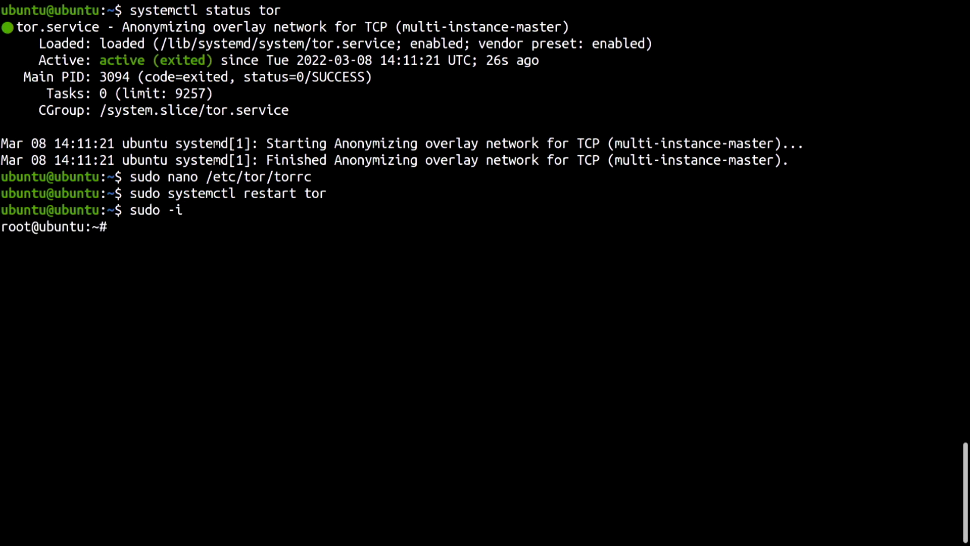
text(cd /var/lib/tor/)
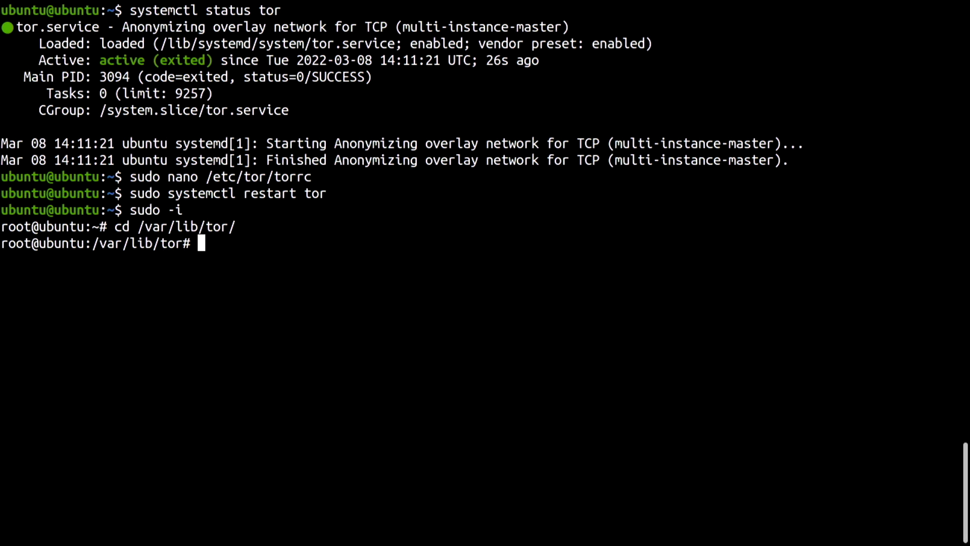
text(ls)
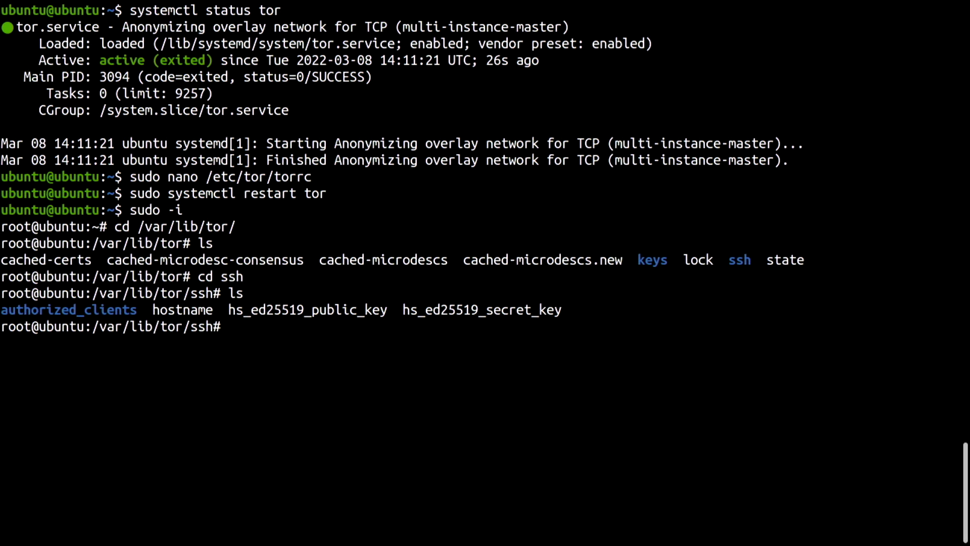
Print the hidden service hostname and copy the .onion address.
text(cat hostname)
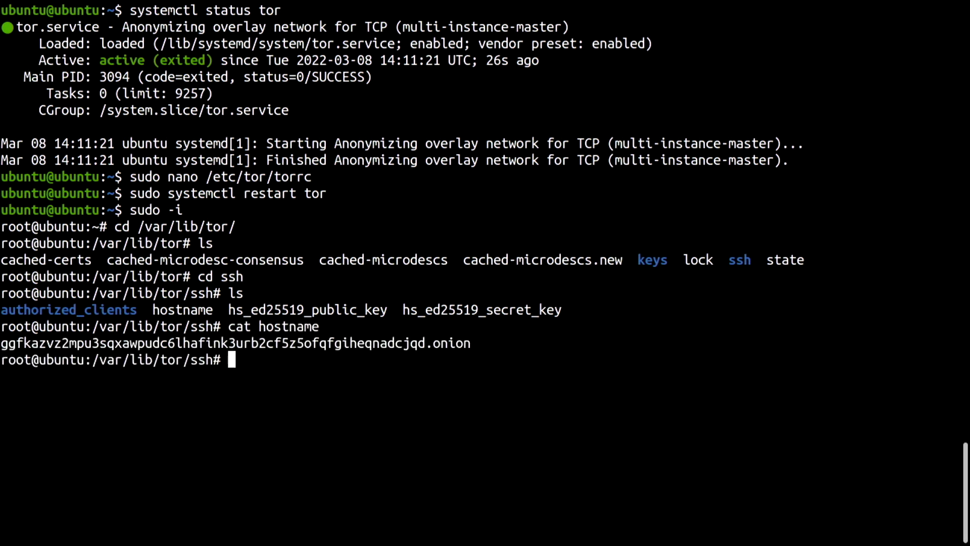
mouse_move(421, 343)
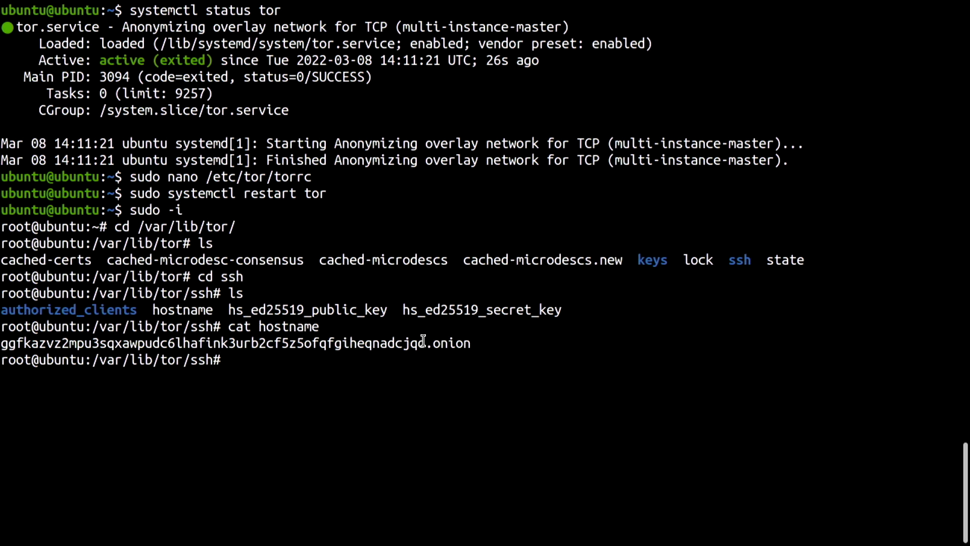
drag(0, 343, 470, 343)
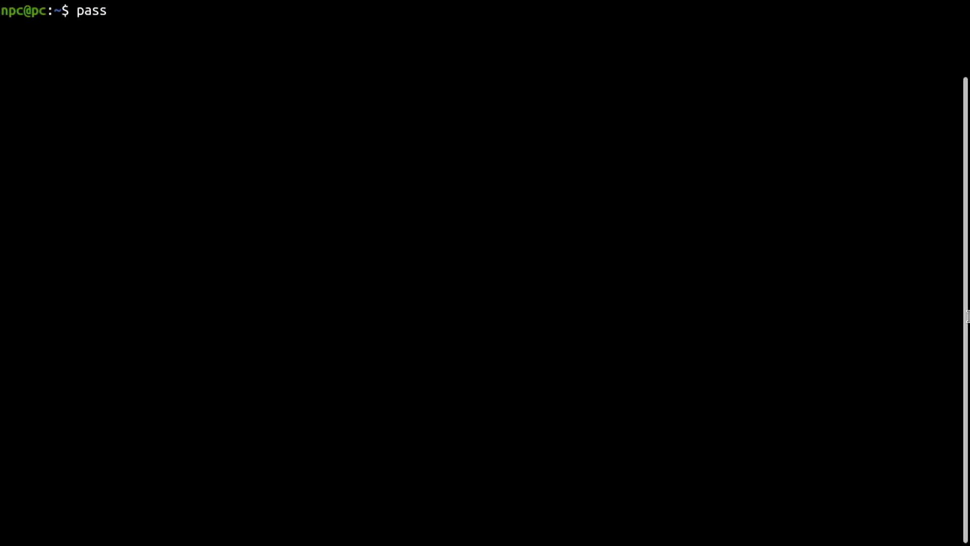
Store the onion address as pass entry onion/server and list the password store.
text(insert o)
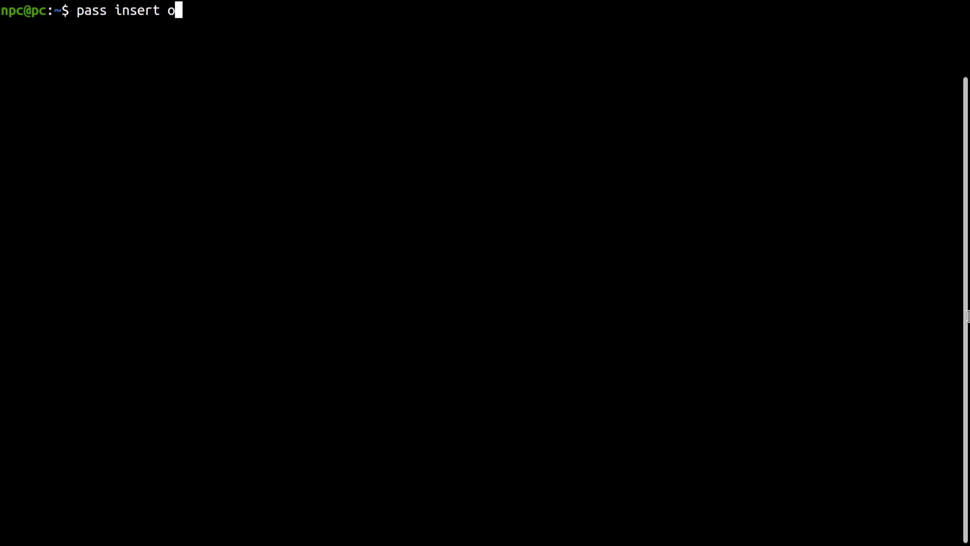
text(nion/server)
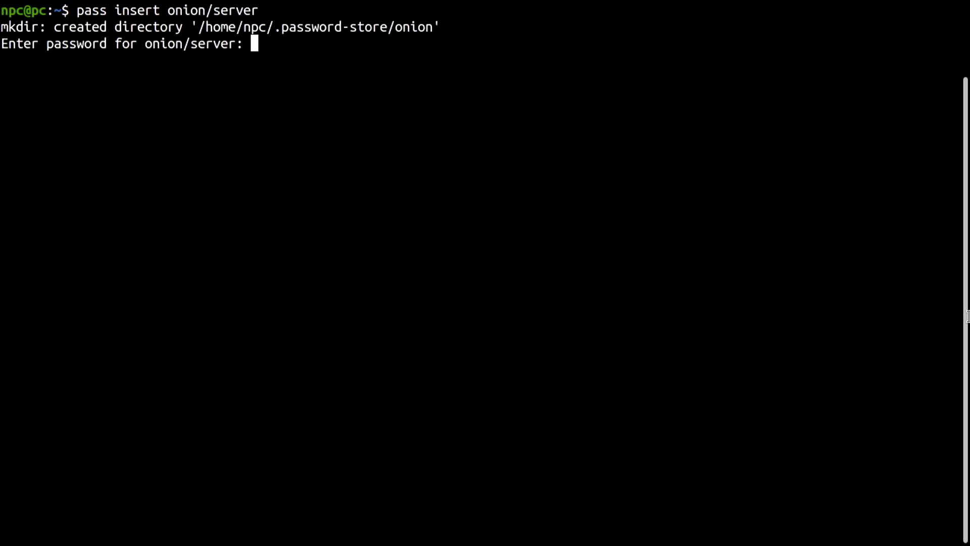
text(pass)
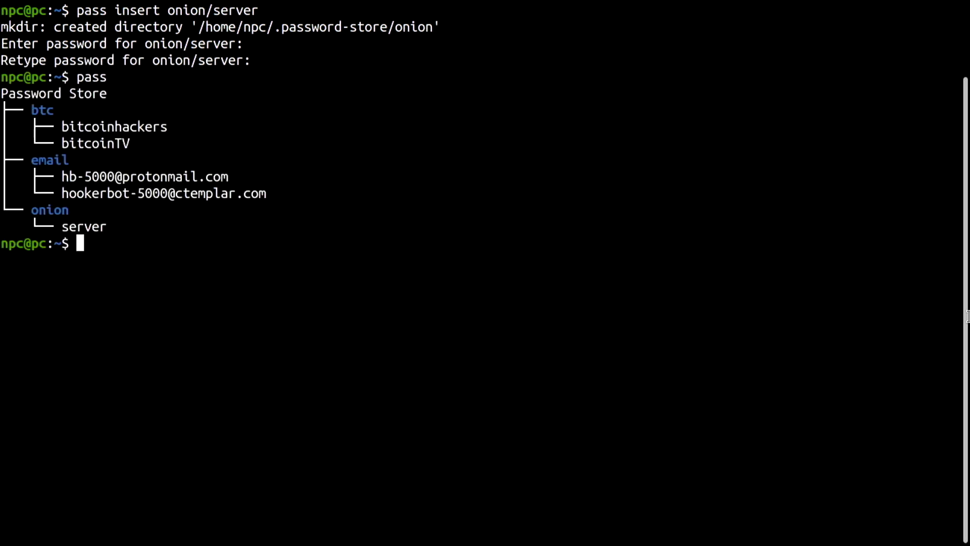
text(pas)
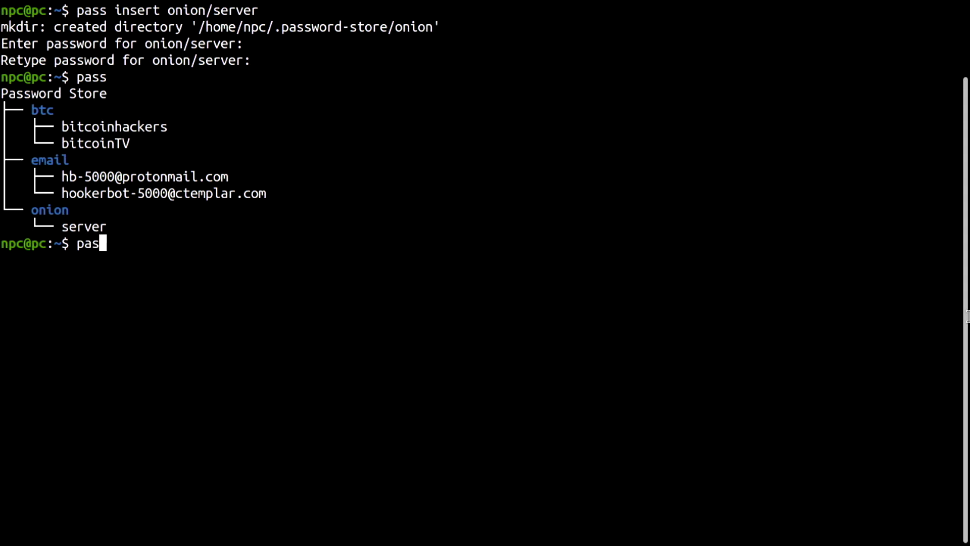
text(s onion/server)
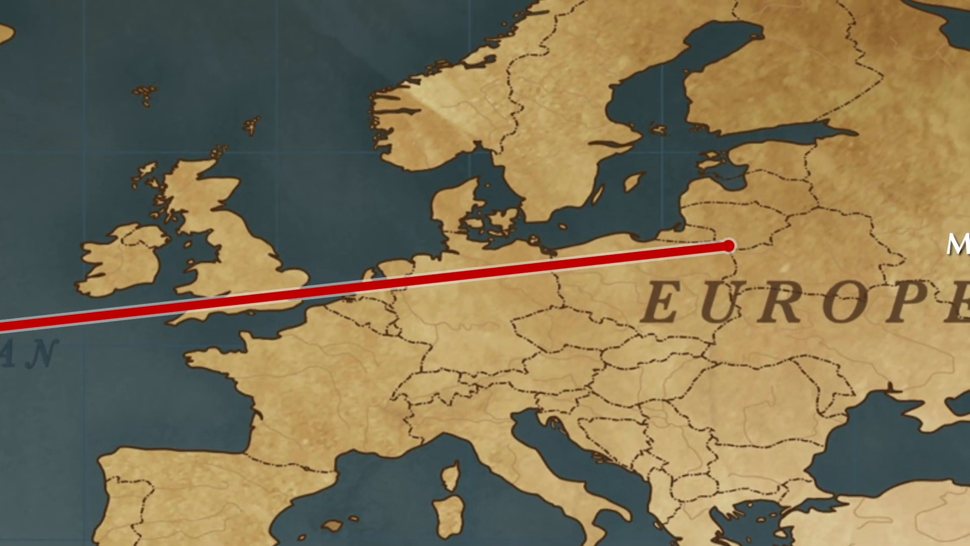
Launch firefox from the terminal to check the public IP on whatismyip.com.
text(firefo)
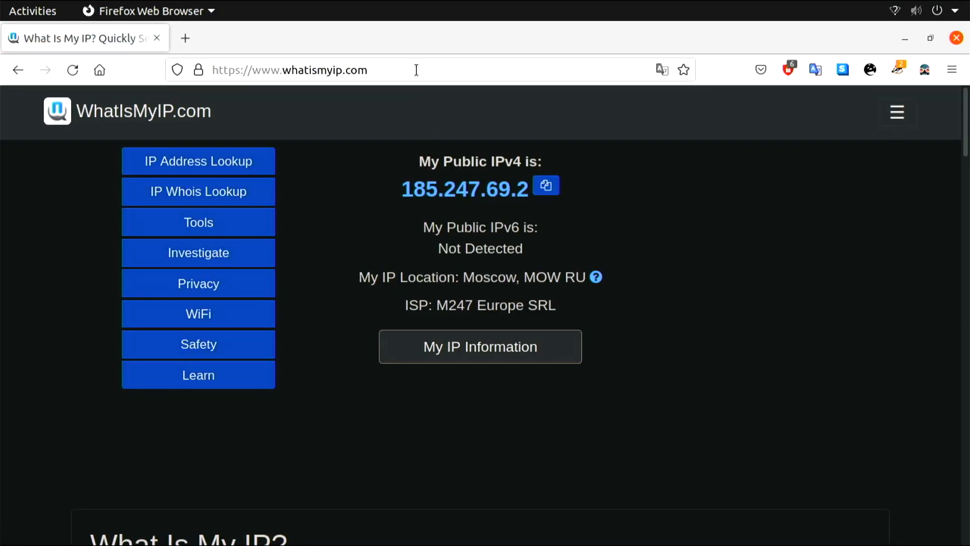
Run the extended test on dnsleaktest.com to confirm the same Moscow IP.
text(dnsleaktest)
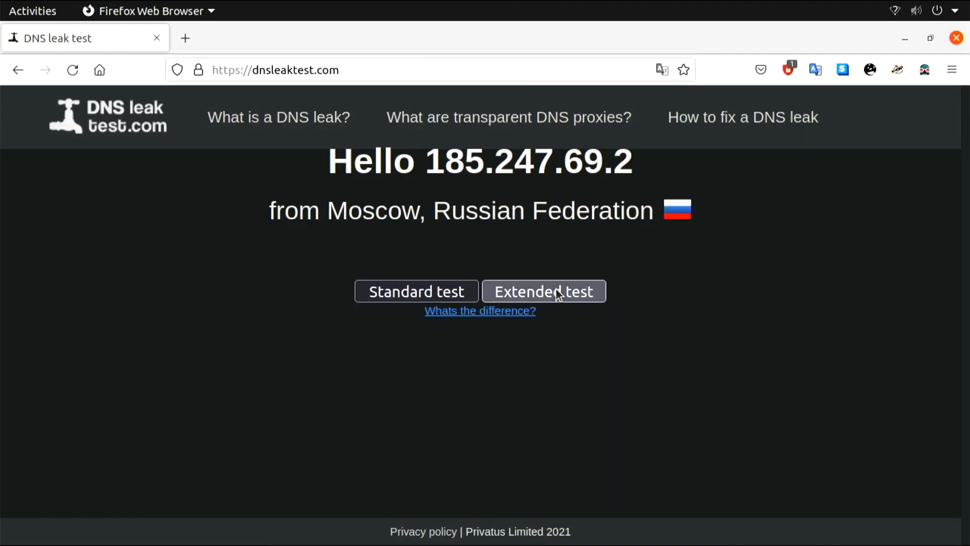
click(543, 291)
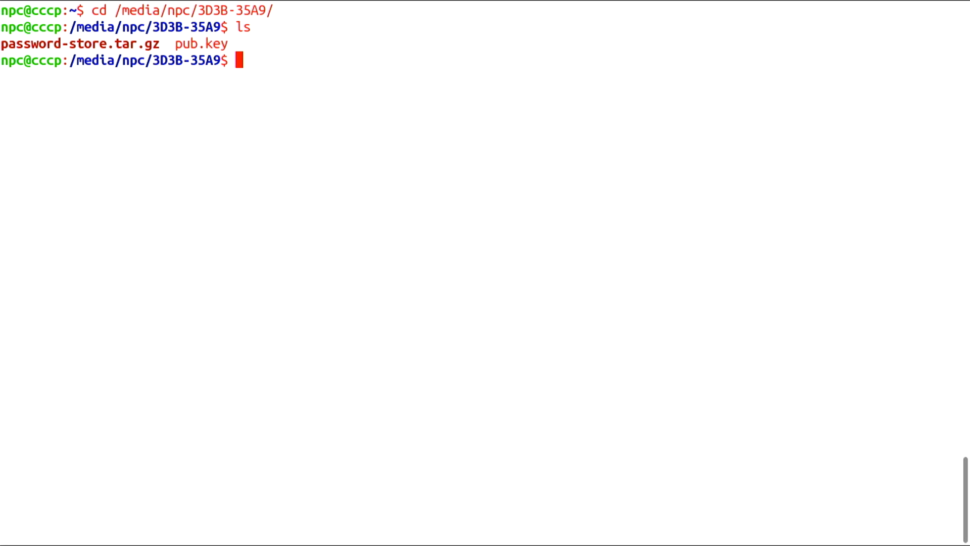
Import pub.key with gpg, copy and extract password-store.tar.gz into home, then list pass entries.
text(gpg --import pub.key)
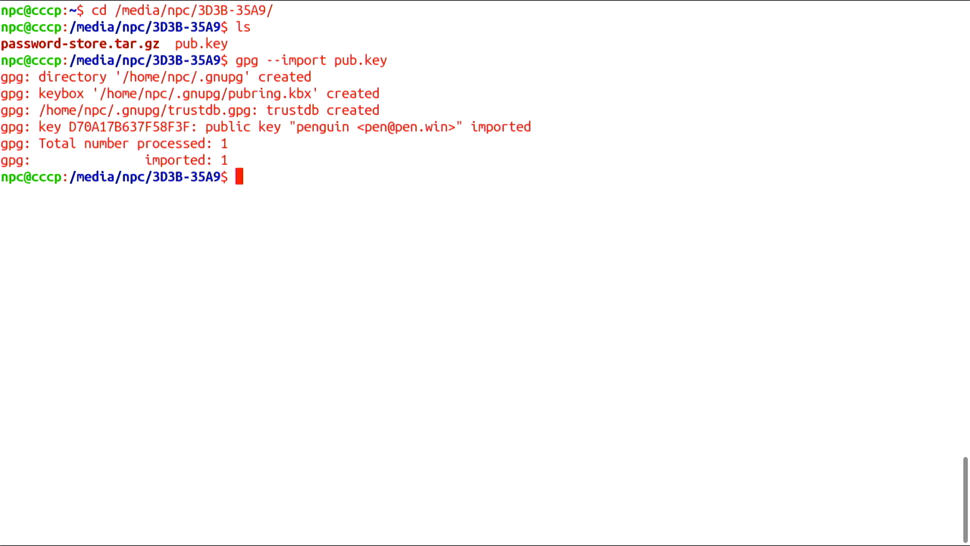
text(cp password-store.tar.gz ~/)
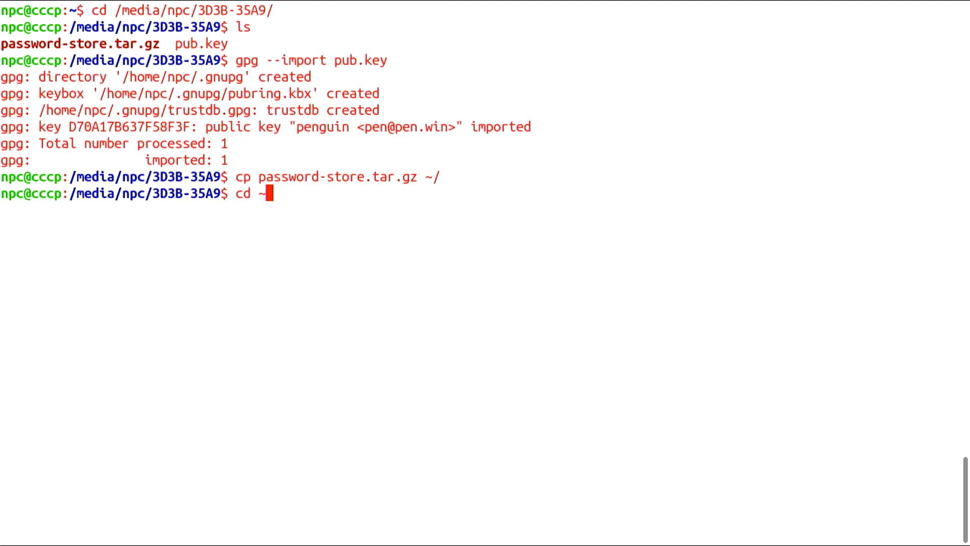
text(pass)
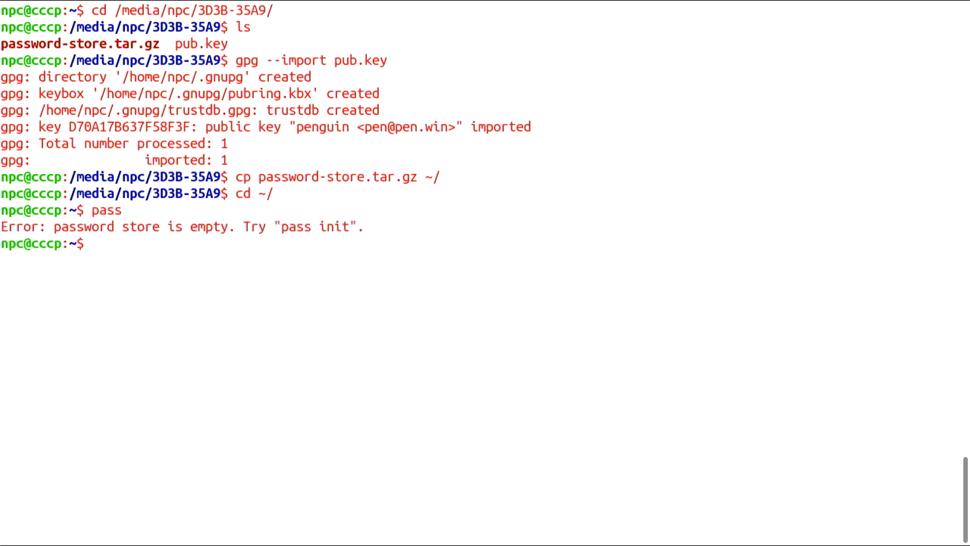
text(tar -xzf password-store.tar.gz)
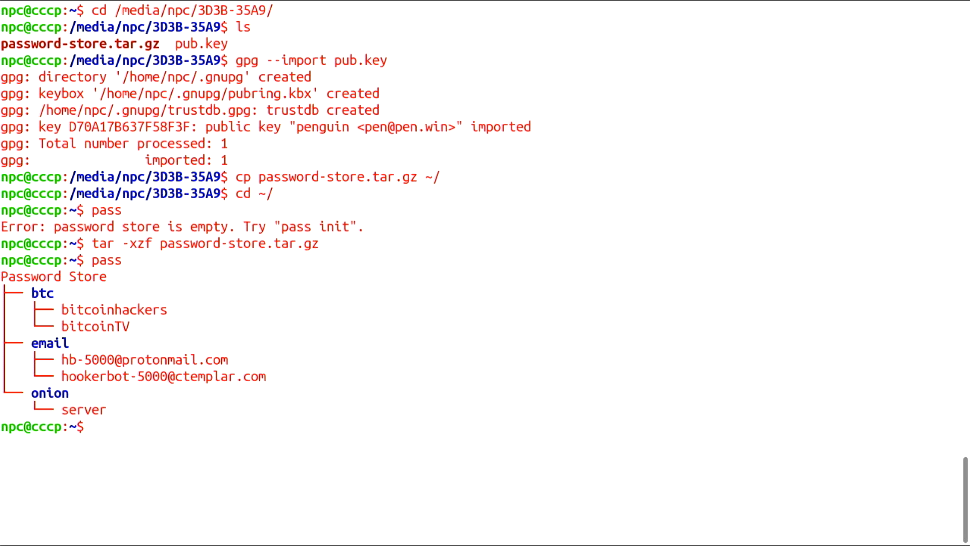
text(gpg --edit)
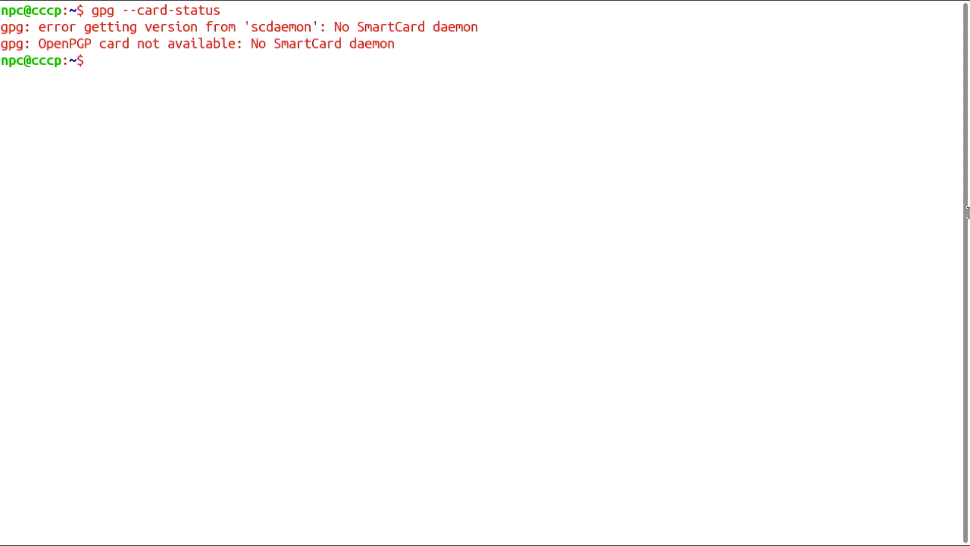
Install scdaemon via sudo apt and rerun gpg --card-status to detect the Yubico OpenPGP card.
text(sudo apt install scdaemon)
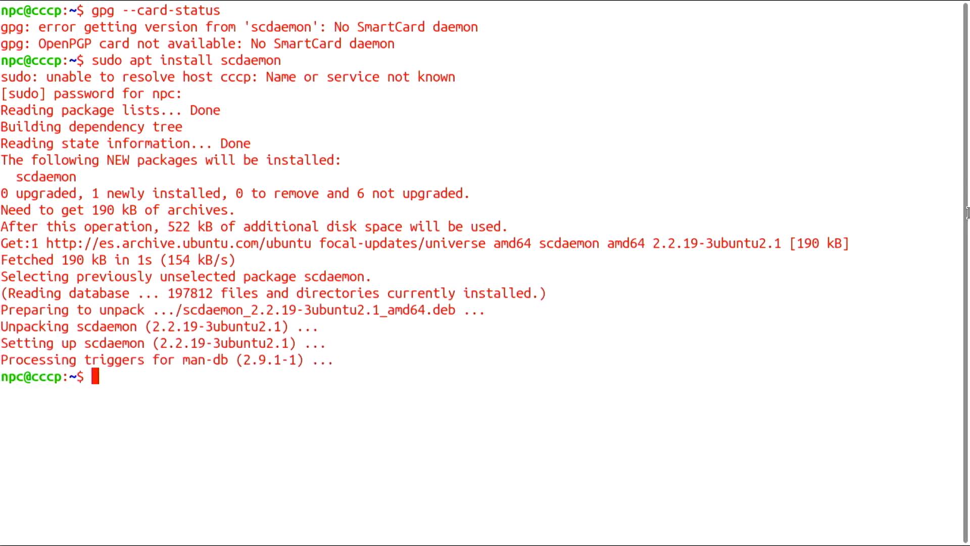
text(gpg --card-status)
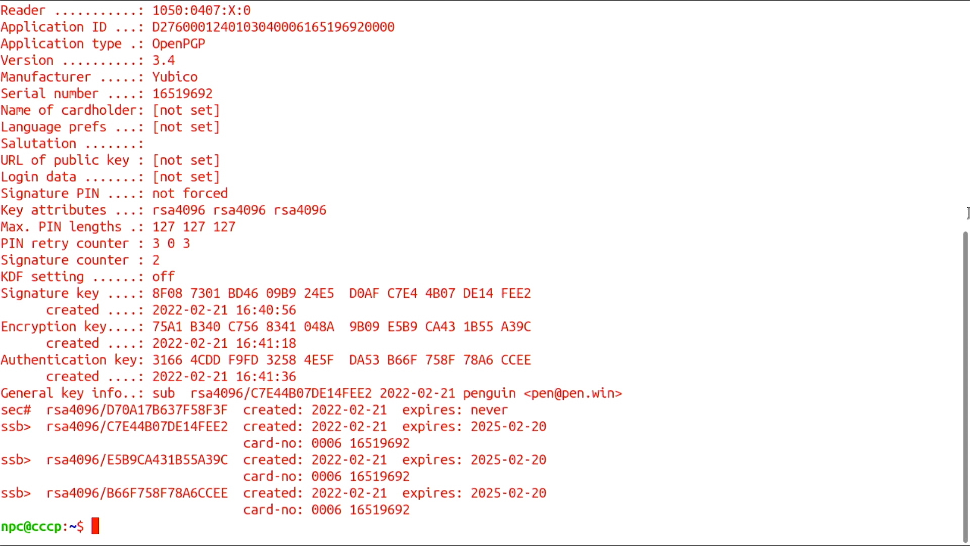
text(export SSH_AUTH_SO)
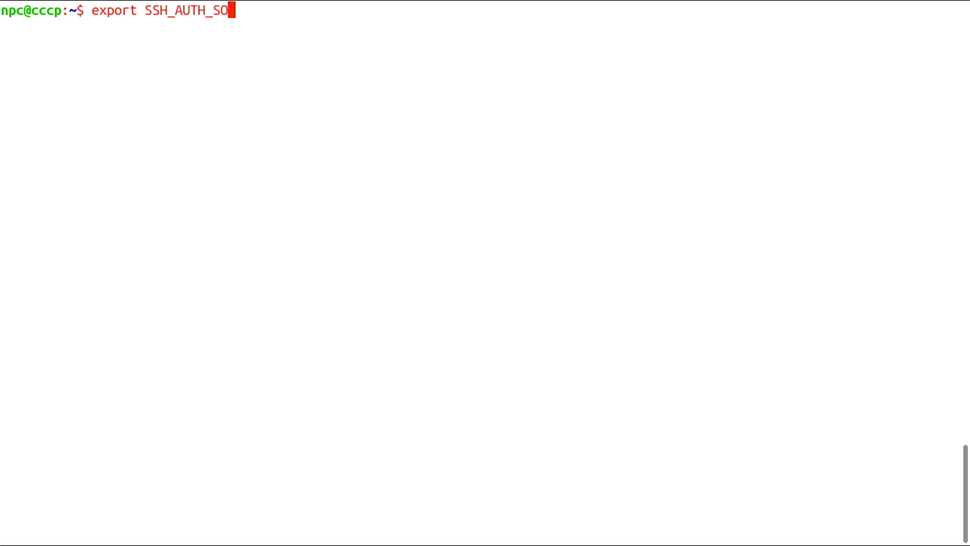
Export SSH_AUTH_SOCK=$(gpgconf --list-dirs agent-ssh-socket) so SSH uses gpg-agent.
text(CK=$)
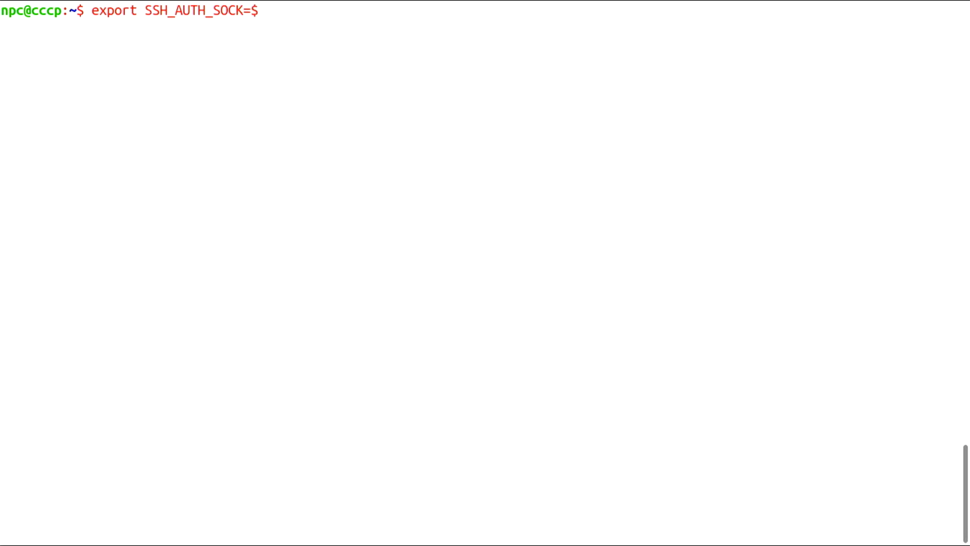
text((gpgconf --list-)
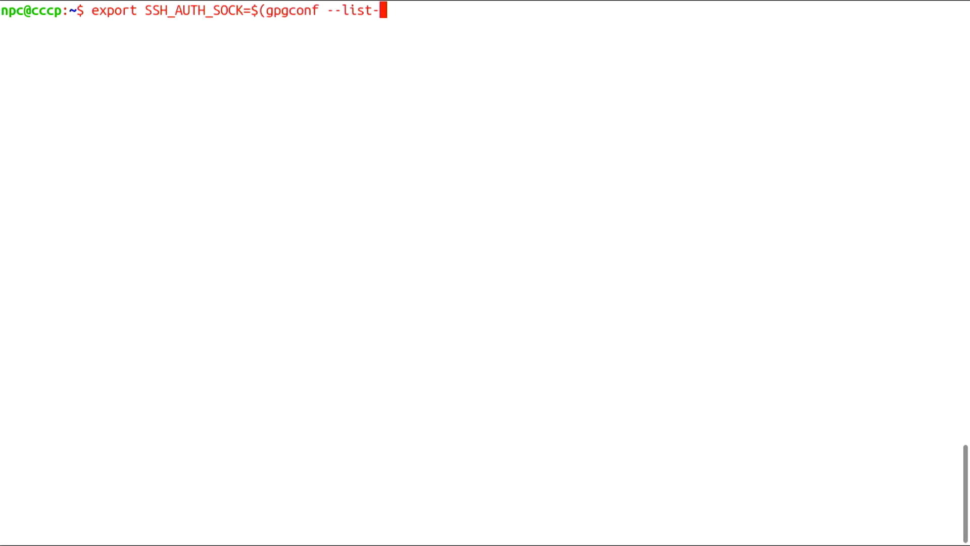
text(dirs agent)
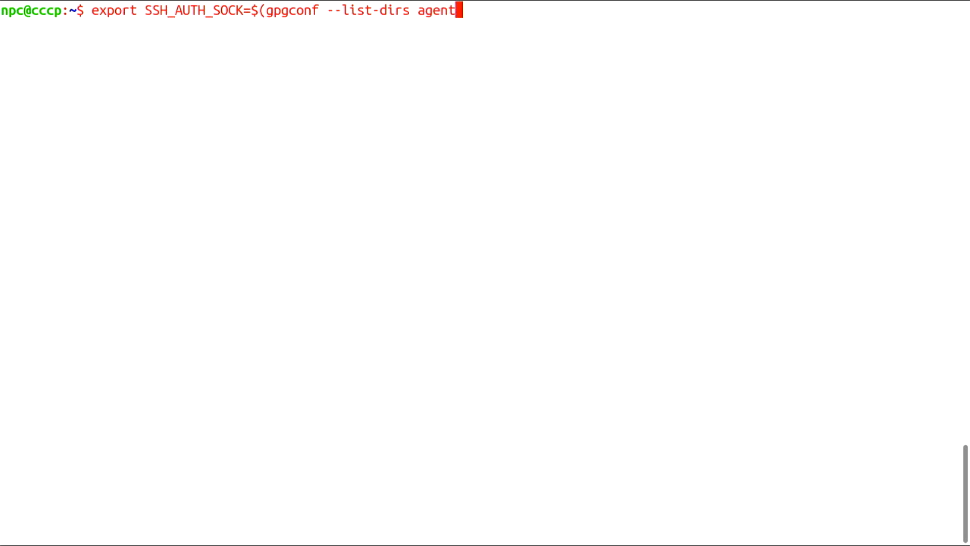
text(-ssh-socket))
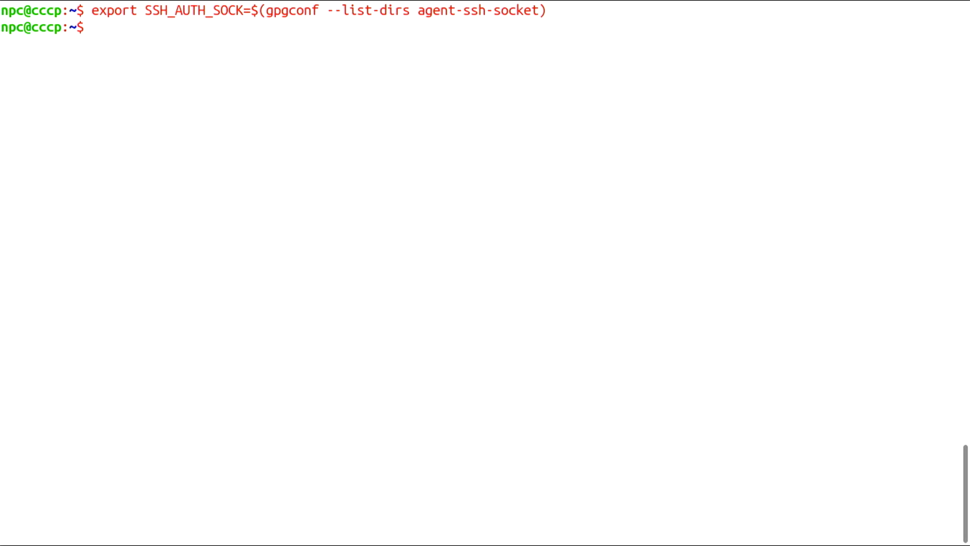
text(pass)
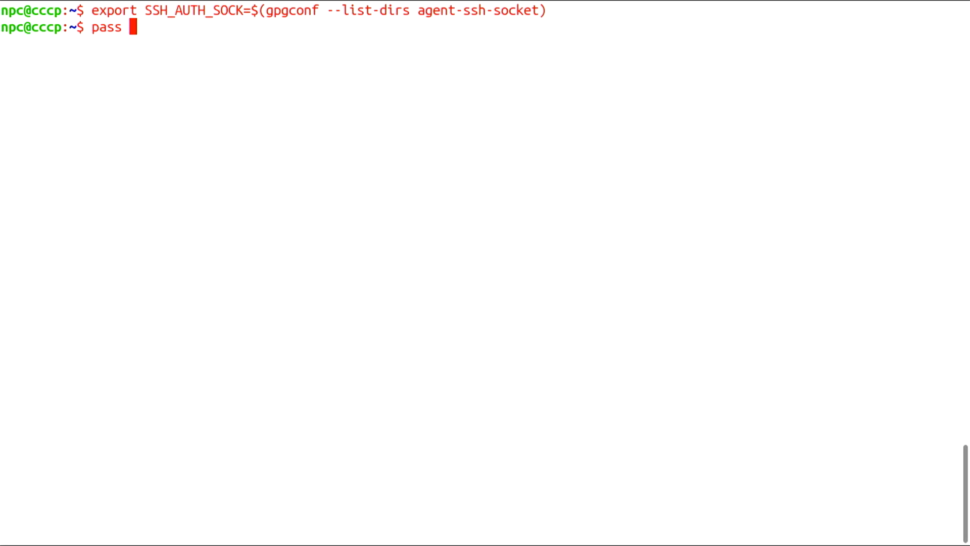
Copy onion/server with pass -c using the YubiKey PIN, then try plain ssh ubuntu@<onion>.onion, which fails to resolve.
text(-c onion/server)
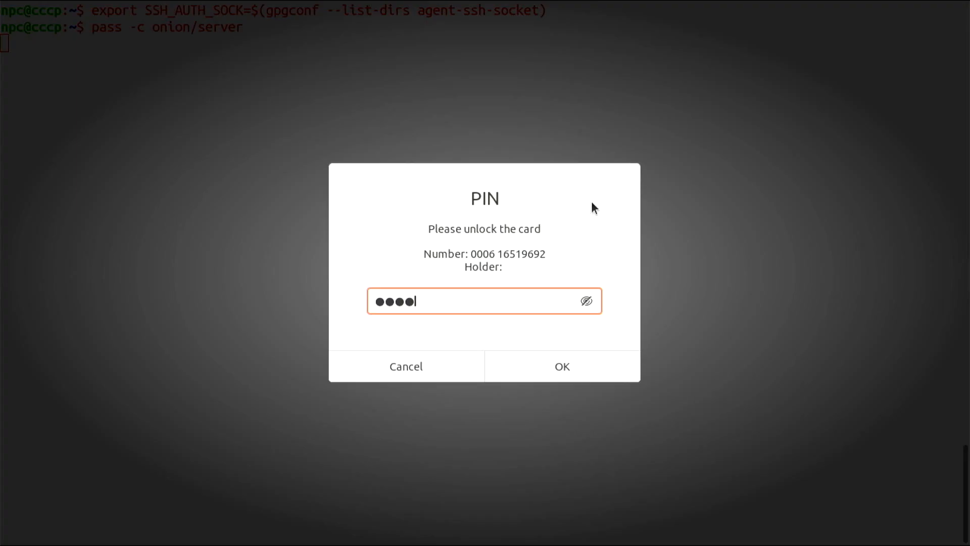
click(561, 366)
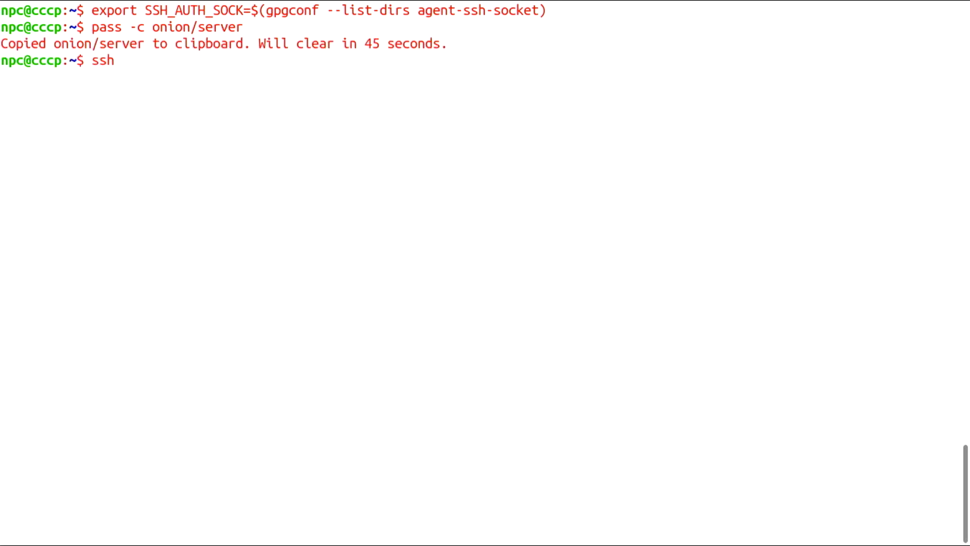
text(ubuntu@)
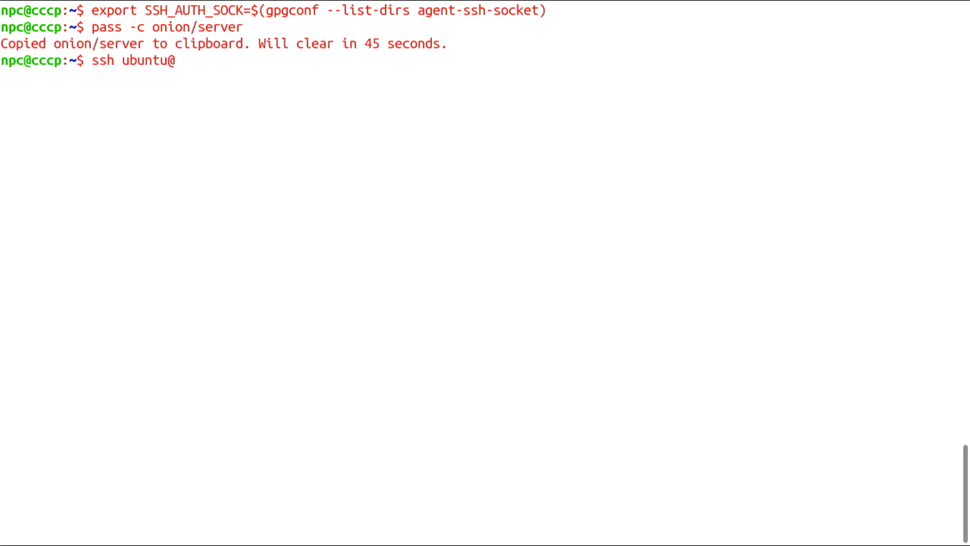
text(ggfkazvz2mpu3sqxawpudc6lhafink3urb2cf5z5ofqfgiheqnadcjqd.onion)
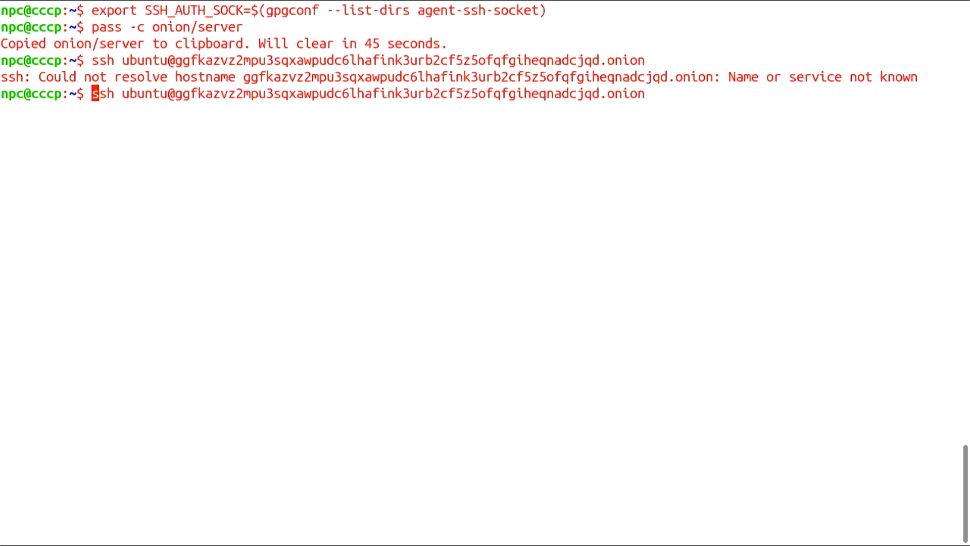
Reach the server with torify ssh, accept the host key, log out, then switch the prefix to torsocks.
text(torify)
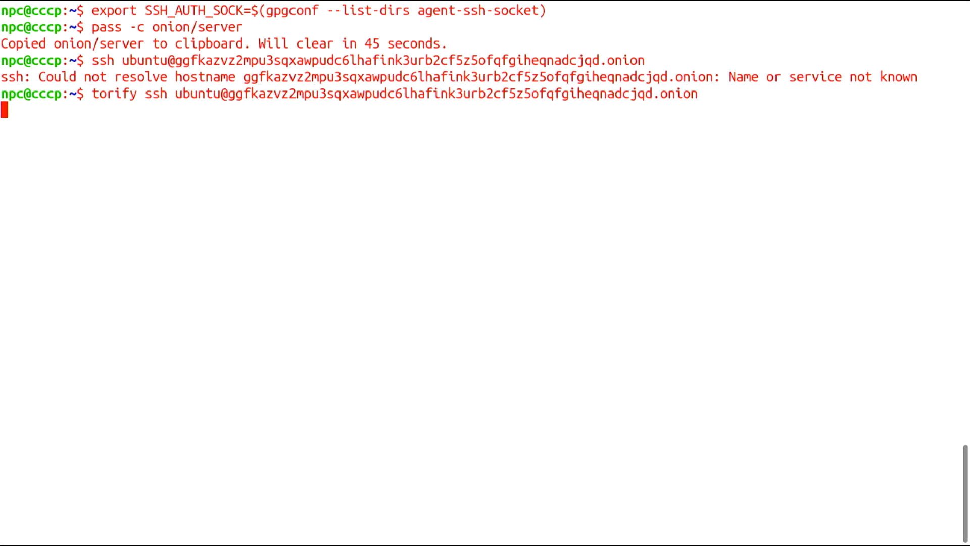
text(yes)
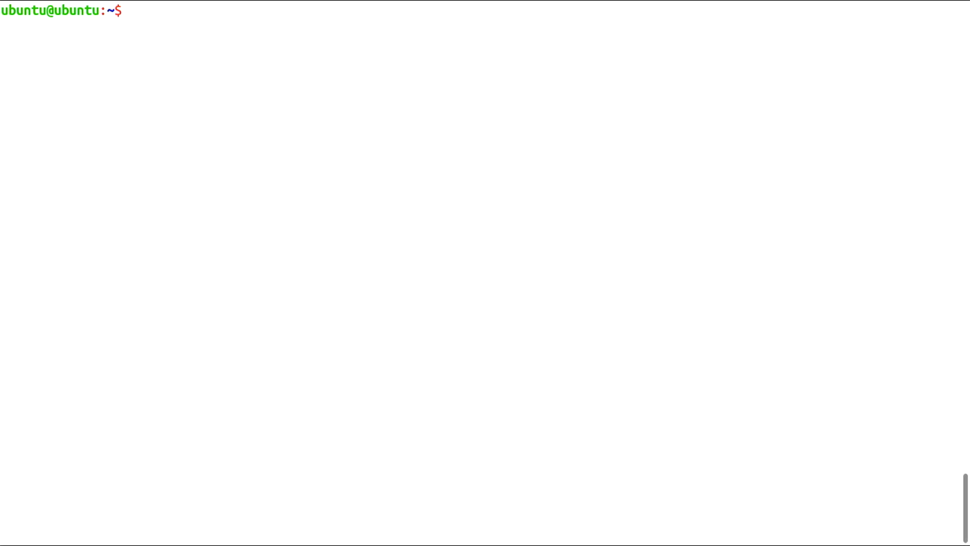
text(logout)
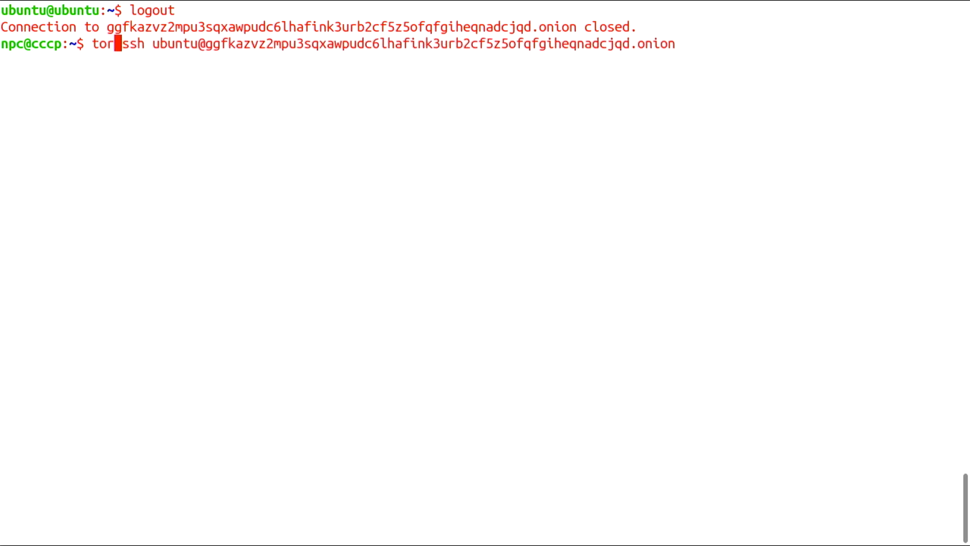
text(socks)
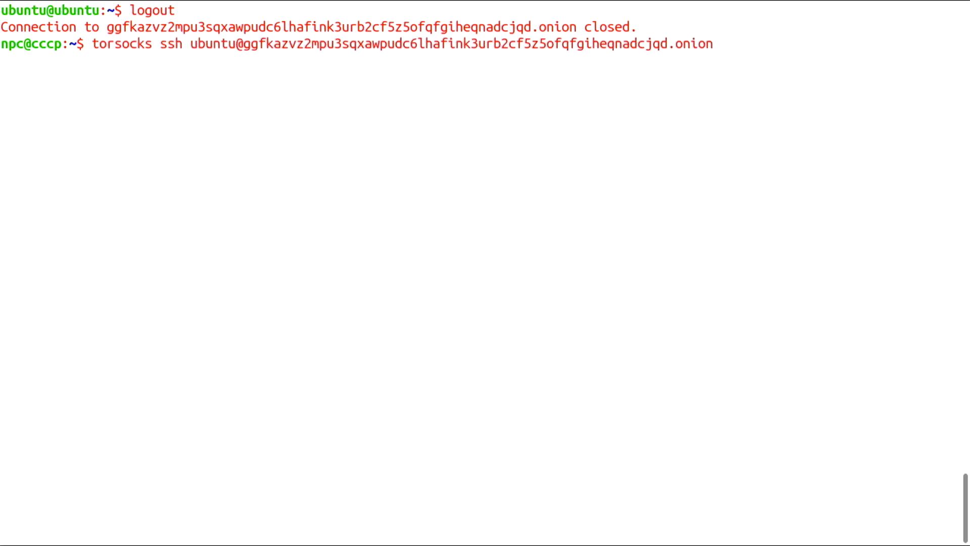